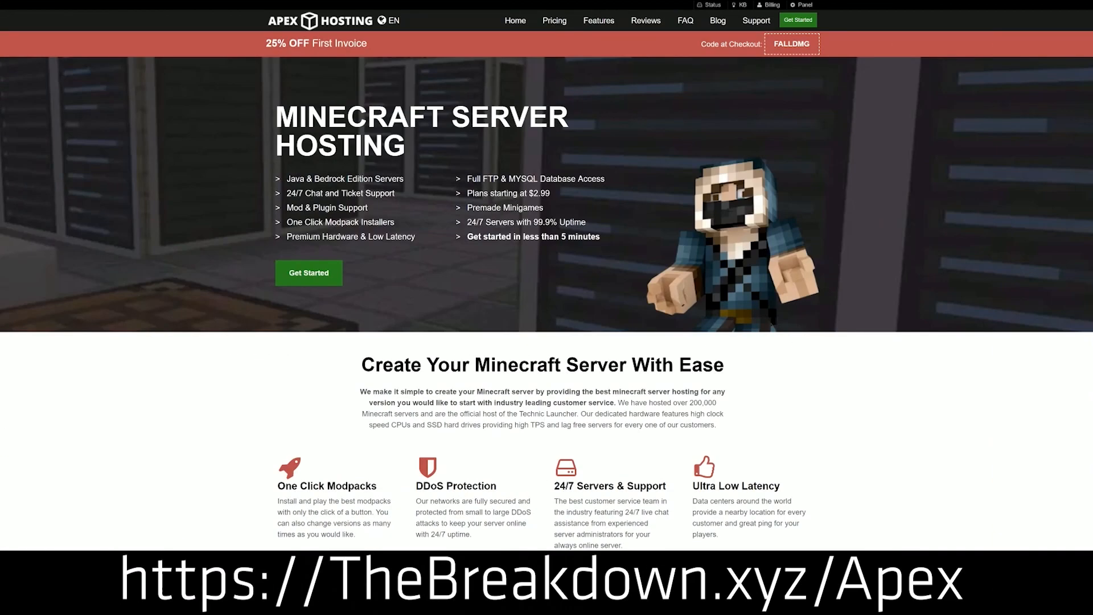
{"action": "mouse_move", "coordinate": [435, 229]}
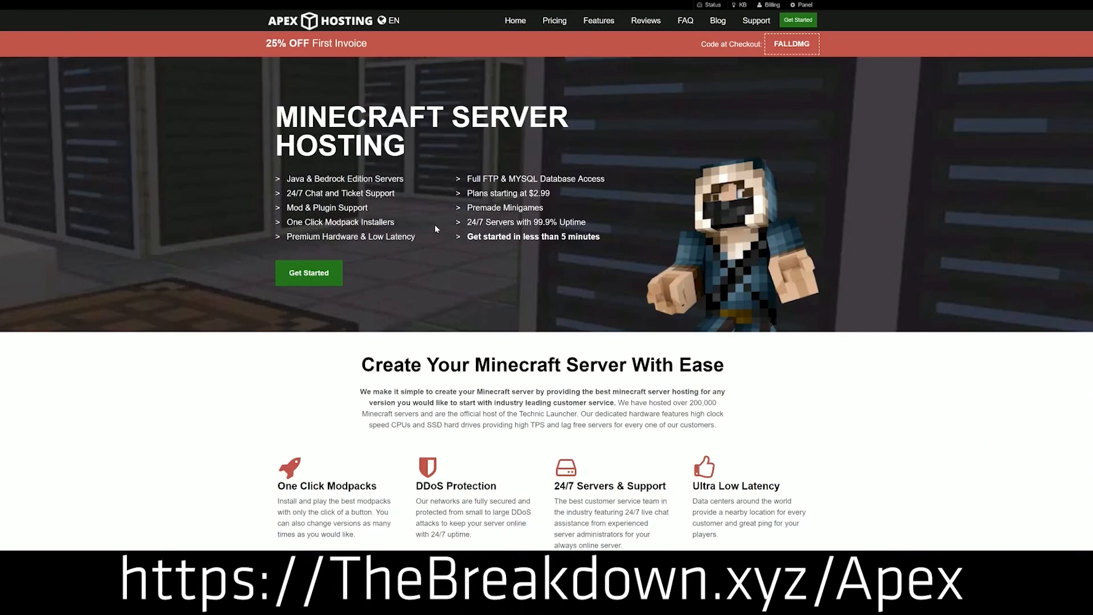
{"action": "mouse_move", "coordinate": [267, 282]}
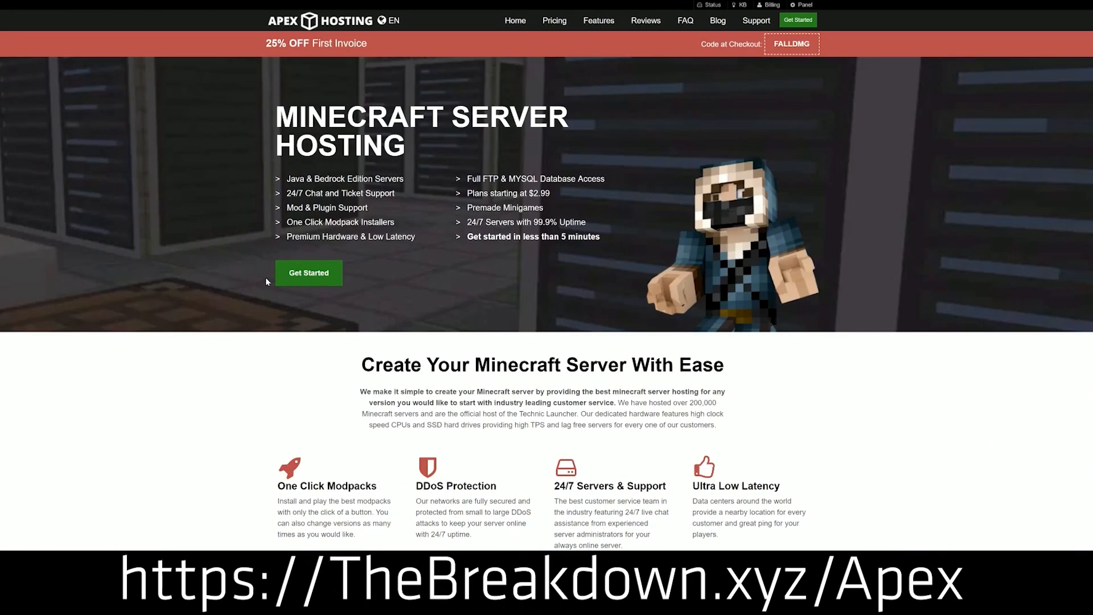
Scroll the Apex Hosting homepage and enter the server control panel showing JAR version choices
{"action": "scroll", "scroll_direction": "down", "scroll_amount": 3}
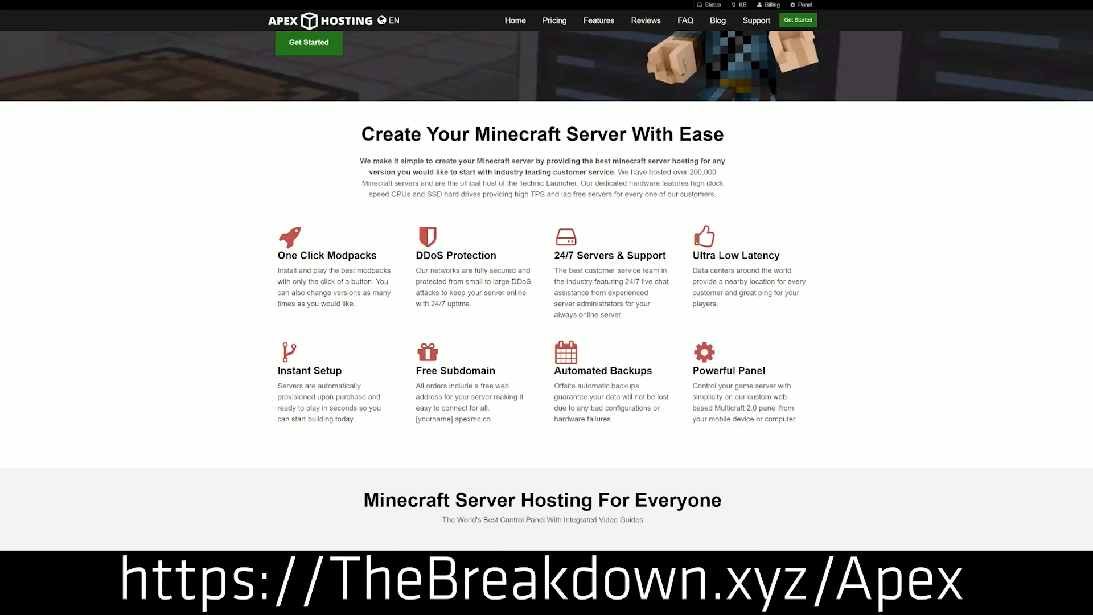
{"action": "double_click", "coordinate": [609, 255]}
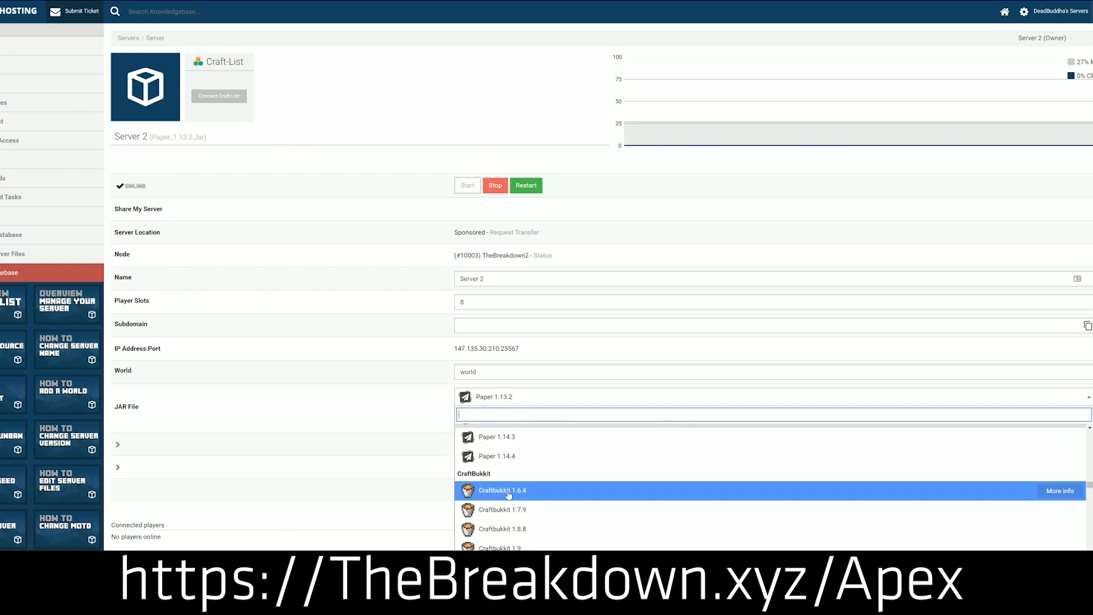
{"action": "scroll", "scroll_direction": "down", "scroll_amount": 3}
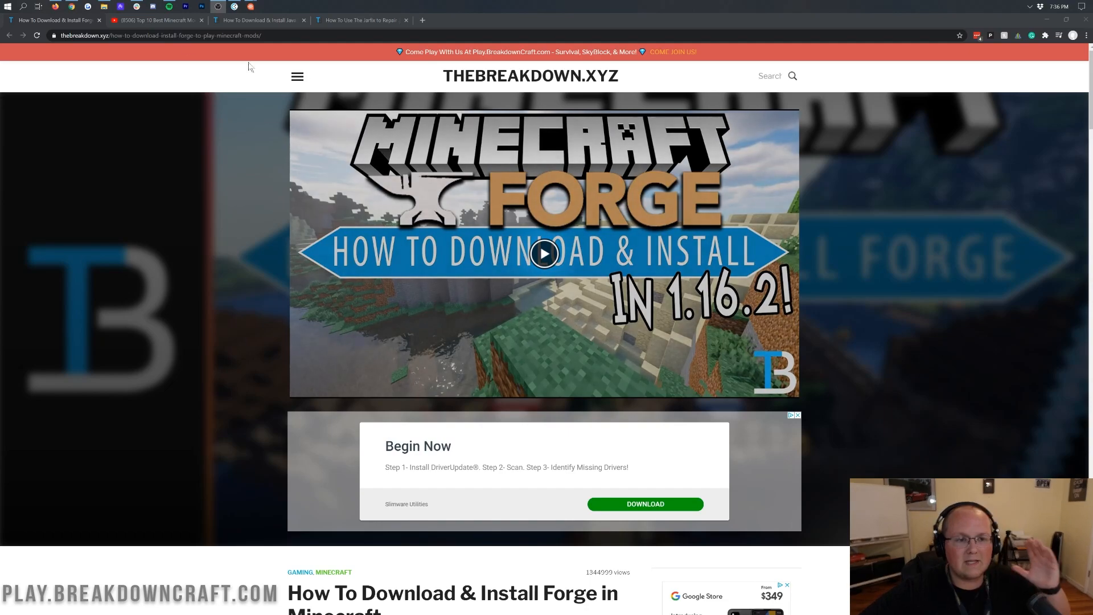
Switch to the Top 10 Best Minecraft Mods YouTube video tab
{"action": "left_click", "coordinate": [153, 21]}
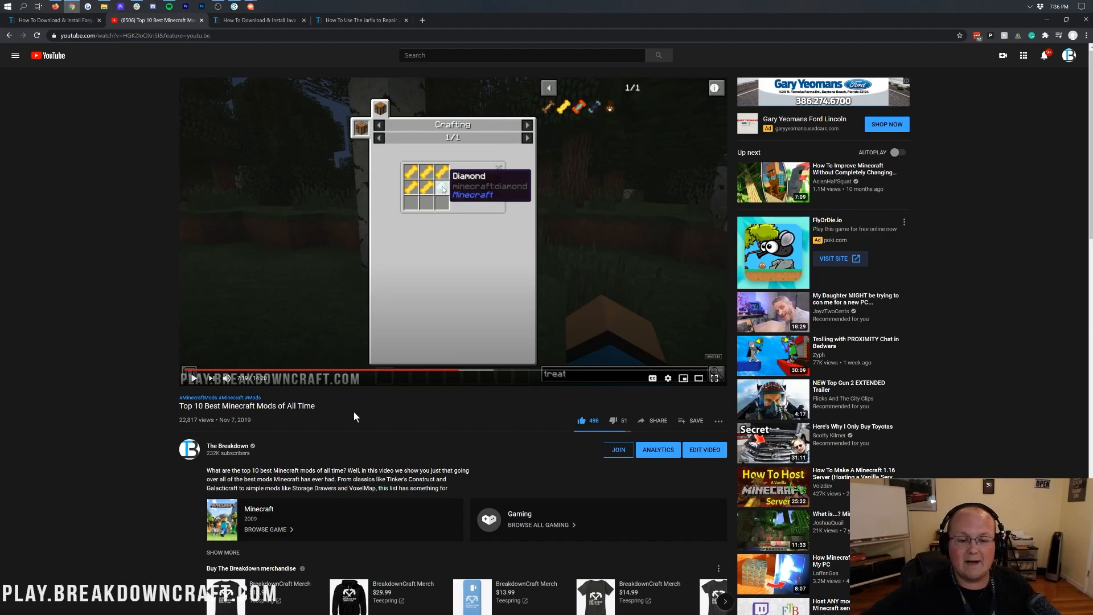
{"action": "mouse_move", "coordinate": [318, 415]}
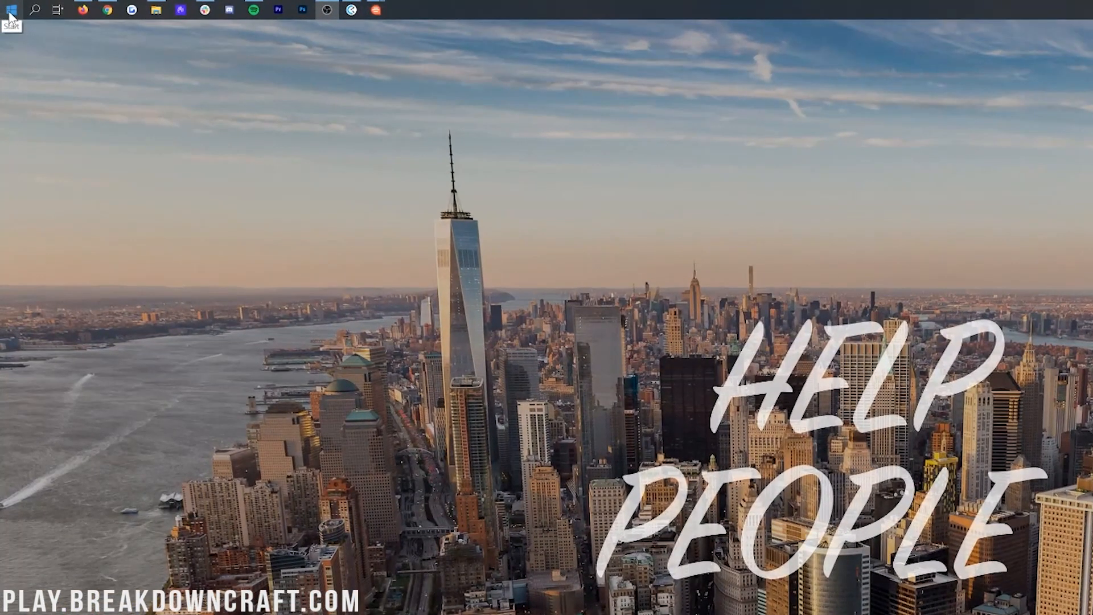
Bring up the Run box and enter %appdata% to reach the Roaming folder
{"action": "left_click", "coordinate": [10, 9]}
{"action": "type", "text": "%"}
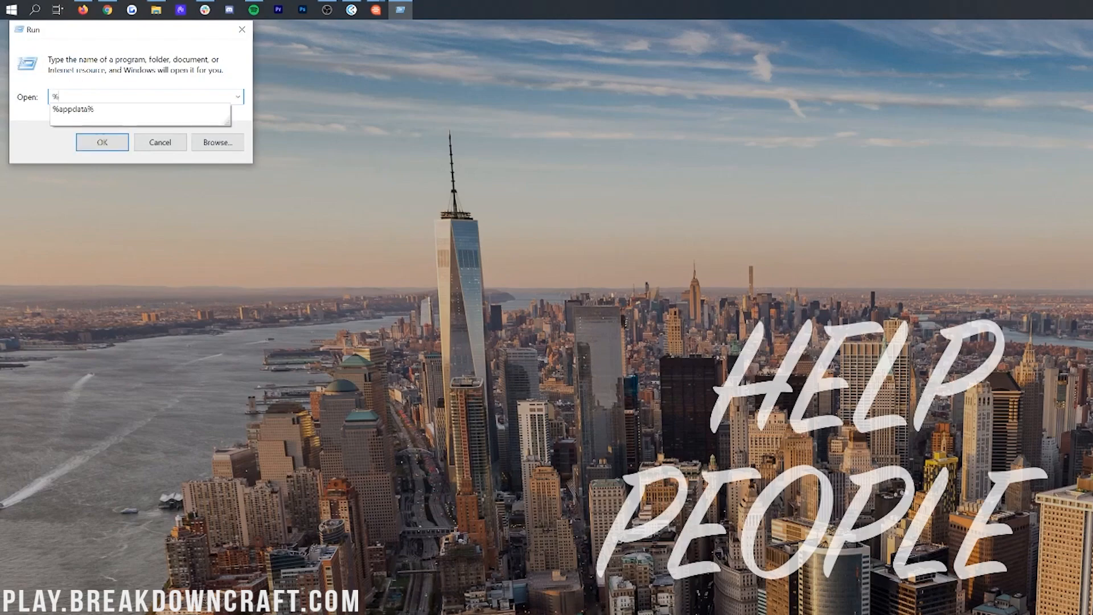
{"action": "type", "text": "appdata%"}
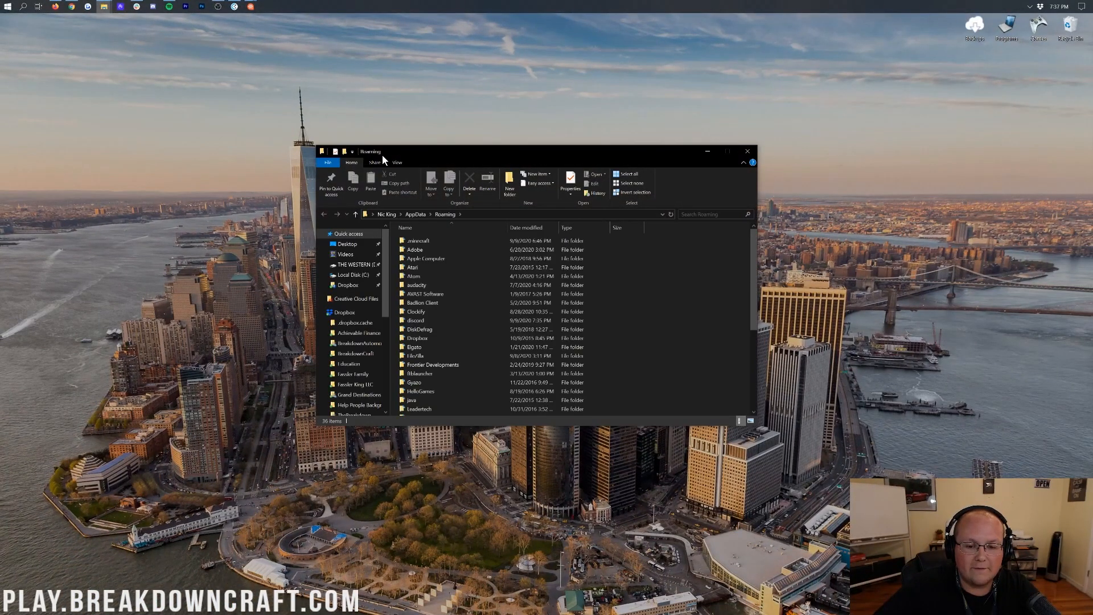
From Roaming enter .minecraft, look into its empty mods folder, and return to .minecraft
{"action": "left_click", "coordinate": [416, 240]}
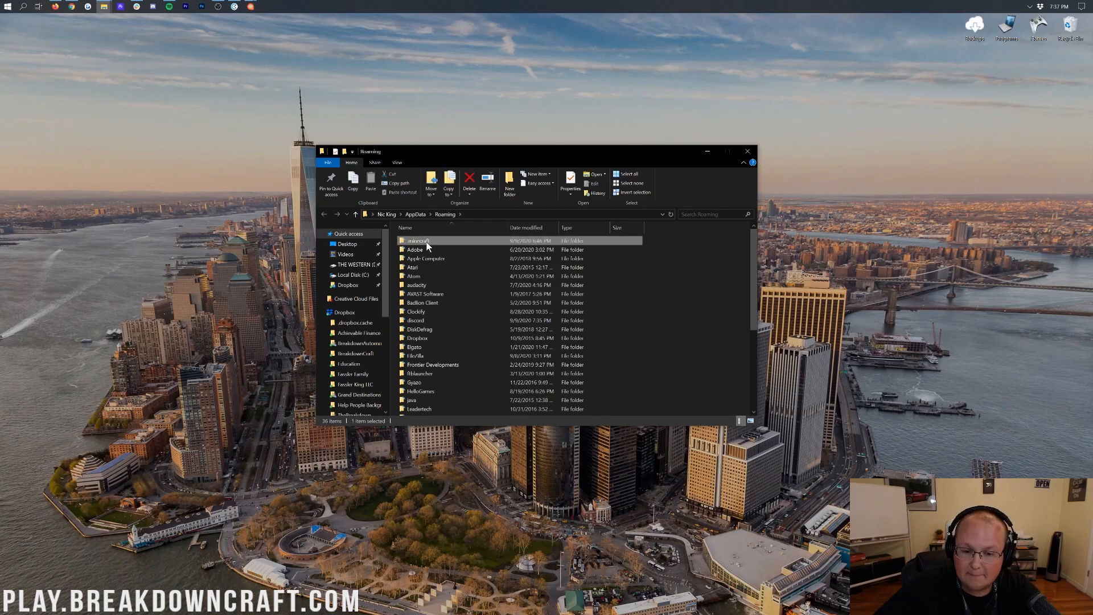
{"action": "double_click", "coordinate": [417, 240]}
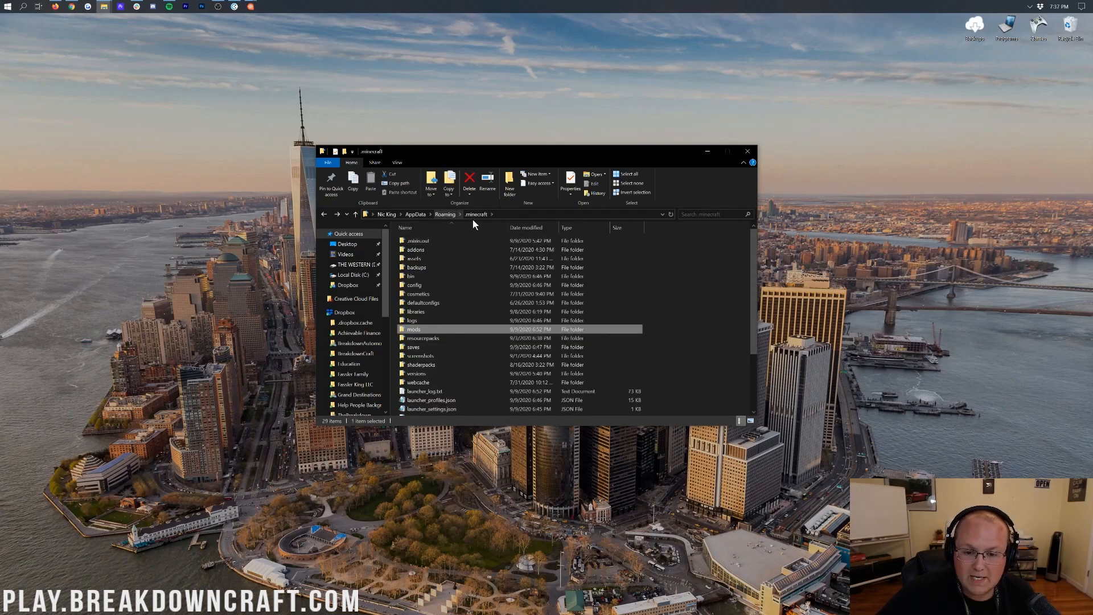
{"action": "double_click", "coordinate": [413, 329]}
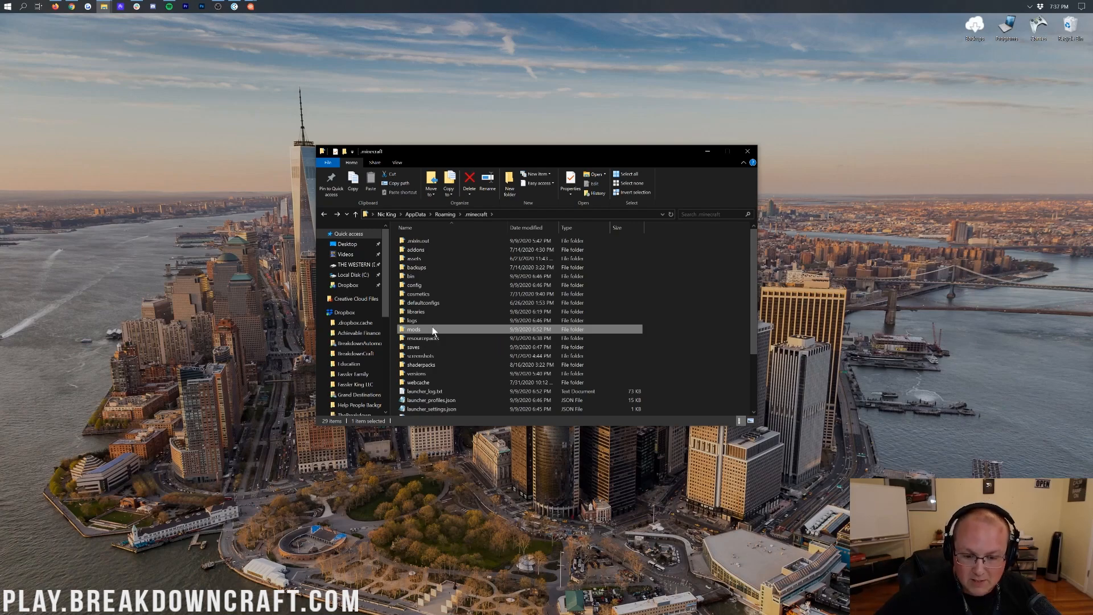
{"action": "double_click", "coordinate": [413, 329]}
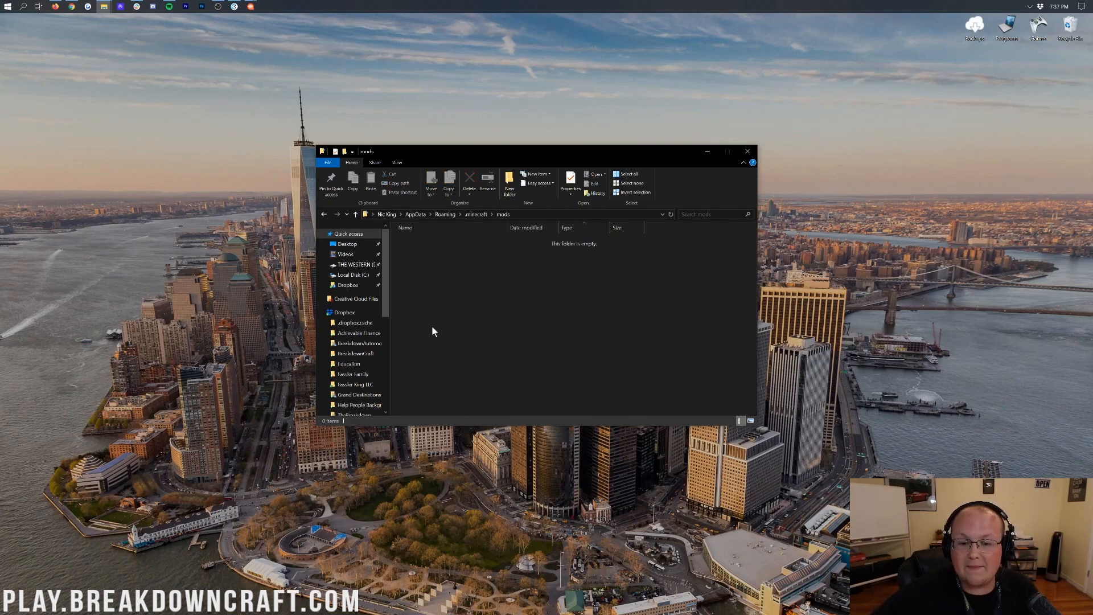
{"action": "right_click", "coordinate": [414, 329]}
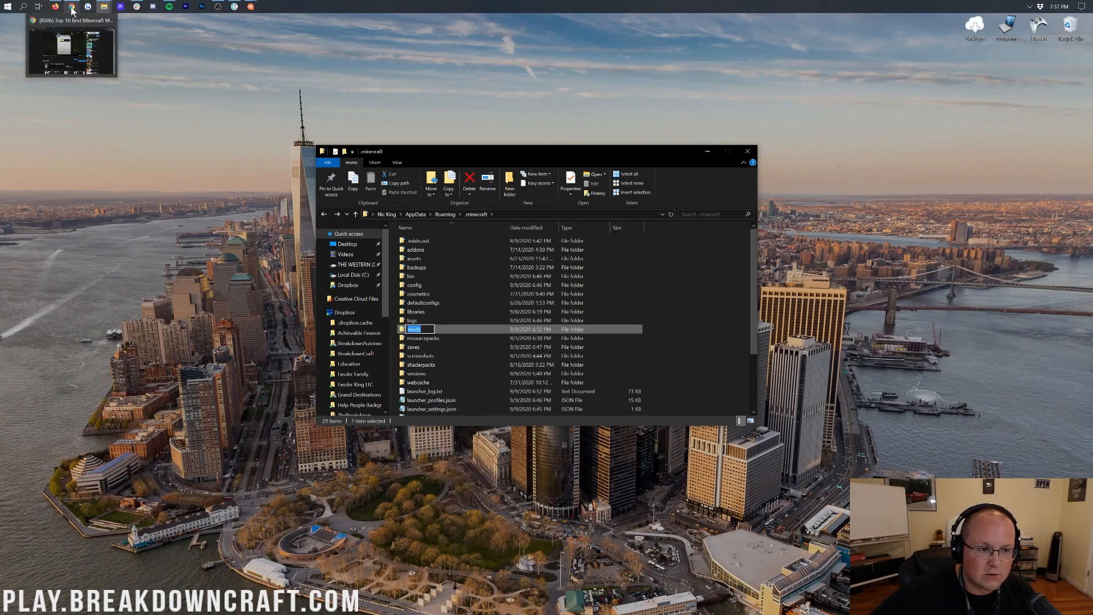
{"action": "left_click", "coordinate": [72, 5]}
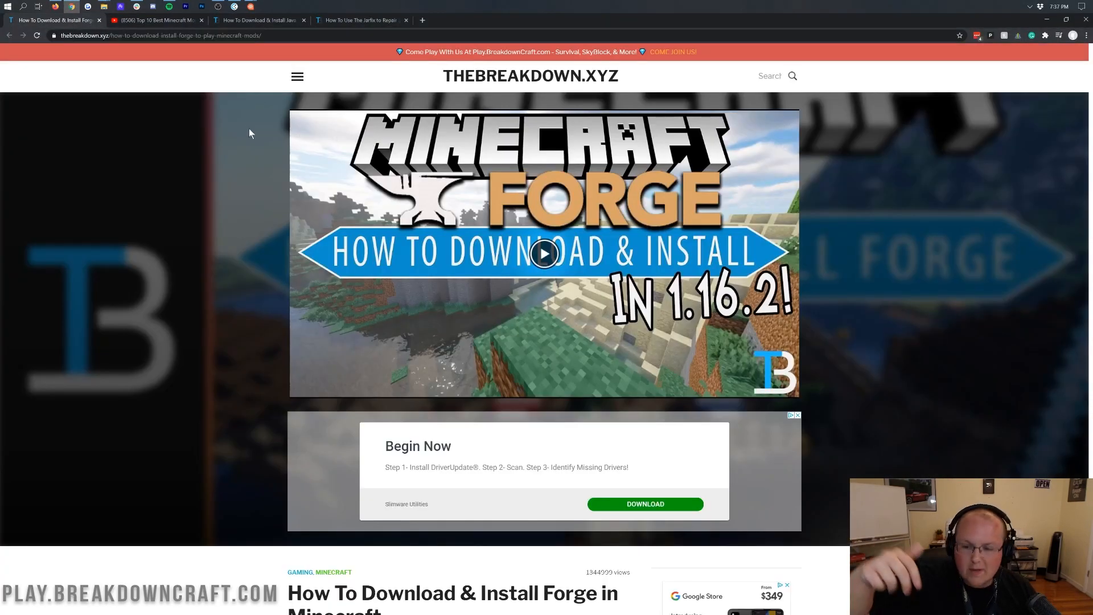
{"action": "mouse_move", "coordinate": [271, 127]}
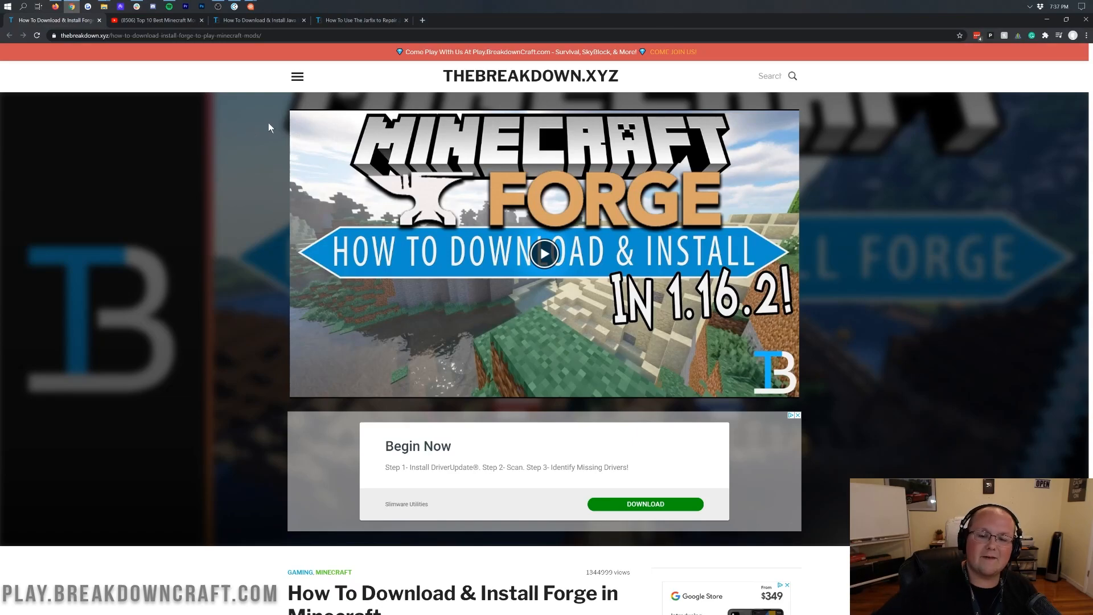
{"action": "scroll", "scroll_direction": "down", "scroll_amount": 3}
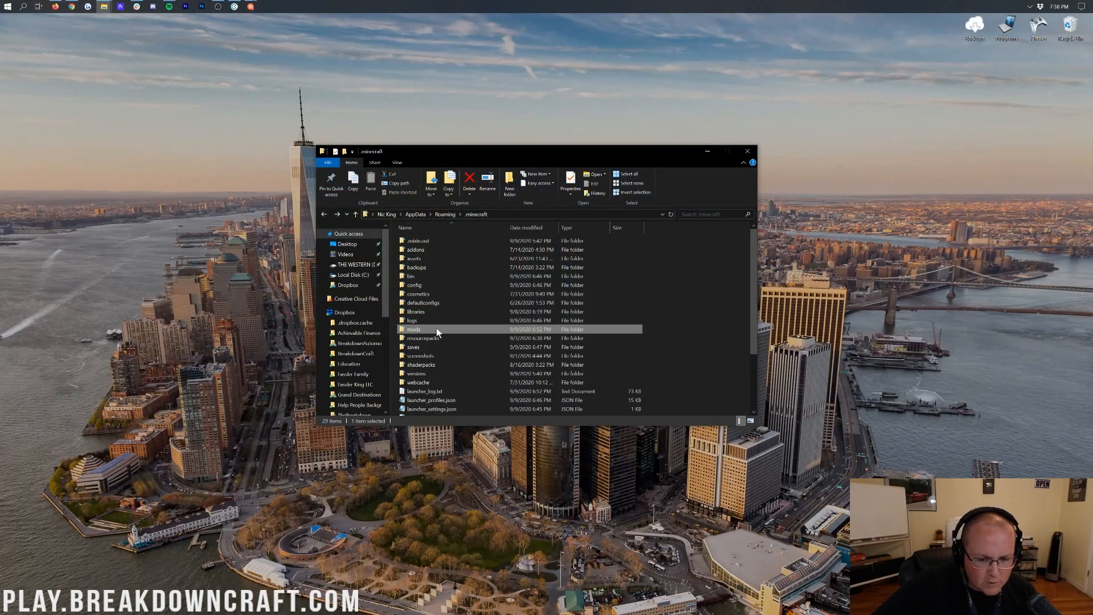
Enter the empty mods folder inside .minecraft
{"action": "double_click", "coordinate": [414, 329]}
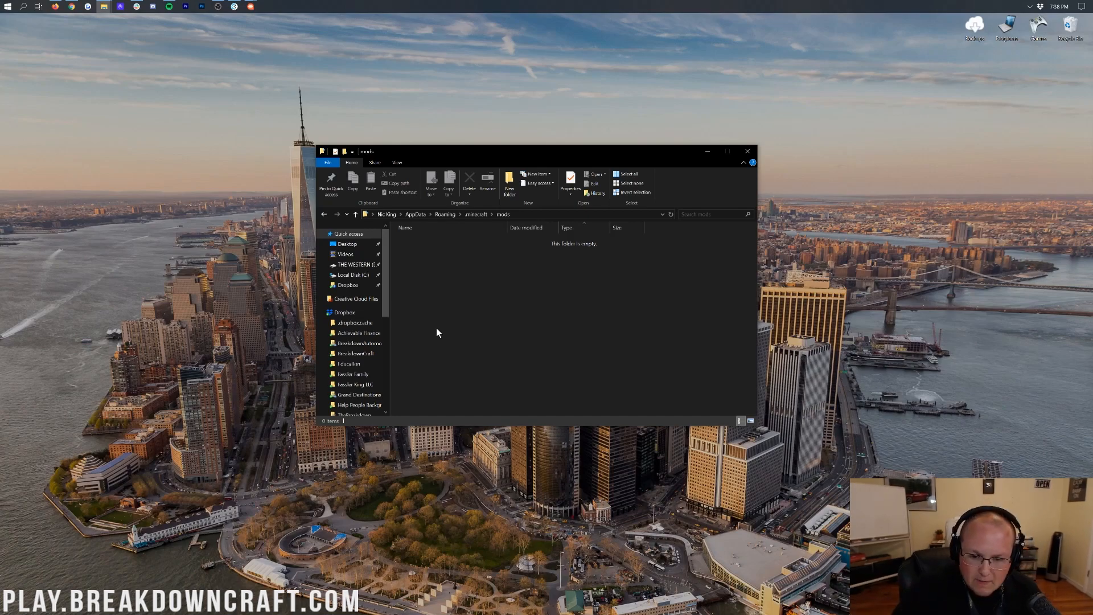
{"action": "mouse_move", "coordinate": [479, 254]}
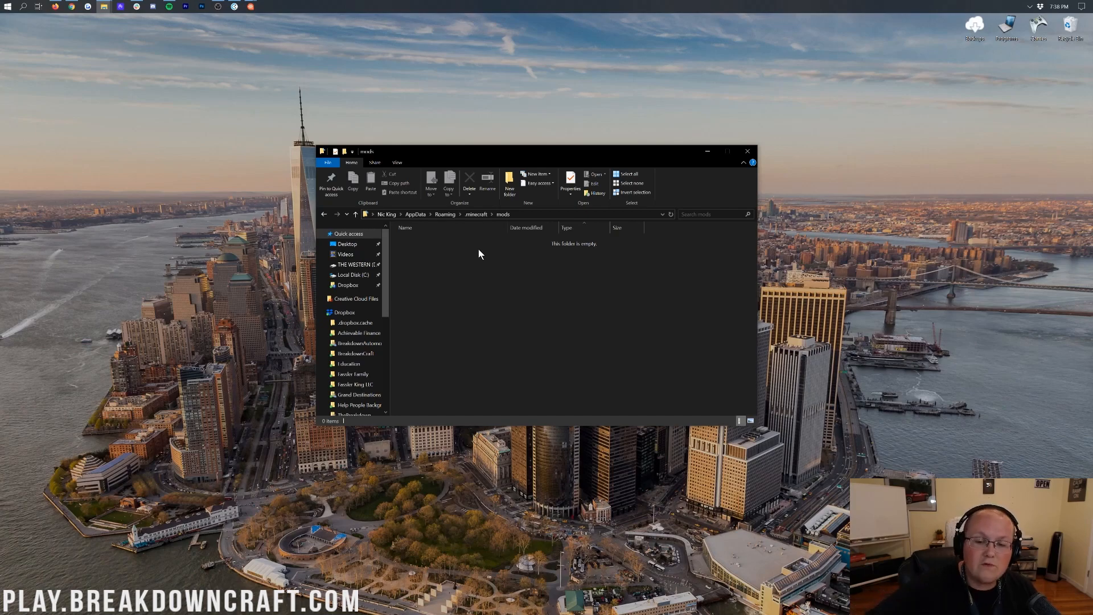
{"action": "mouse_move", "coordinate": [481, 262]}
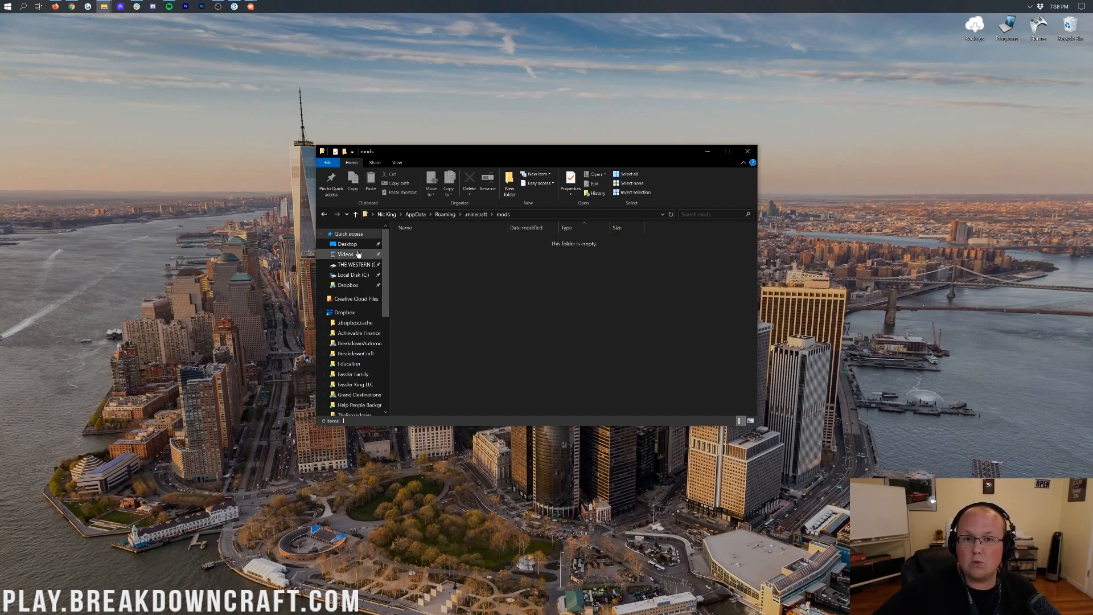
{"action": "mouse_move", "coordinate": [516, 274]}
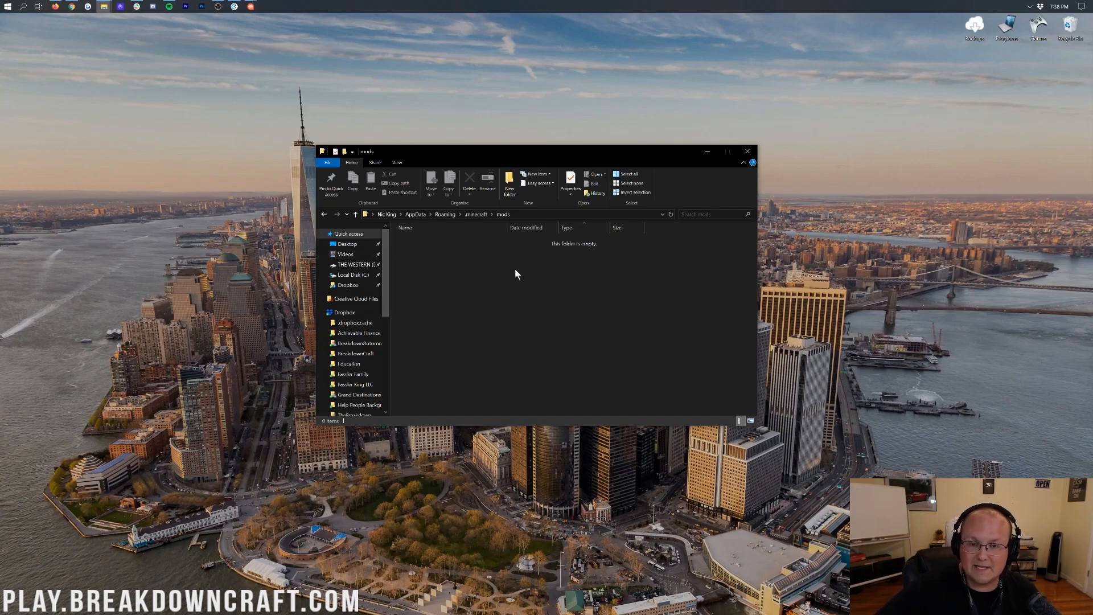
{"action": "mouse_move", "coordinate": [584, 334]}
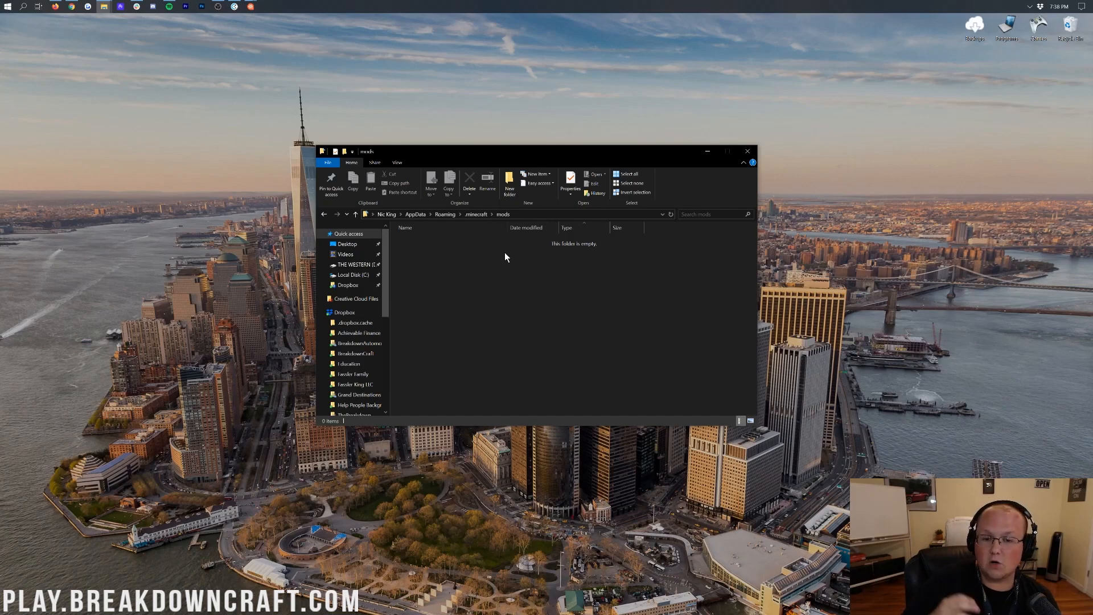
{"action": "mouse_move", "coordinate": [503, 332]}
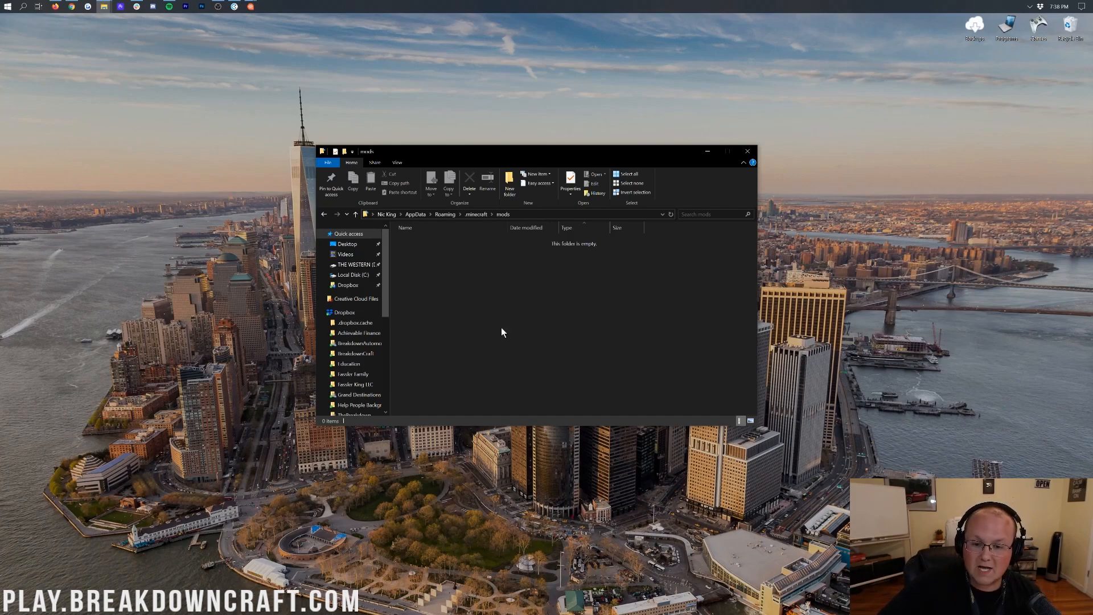
{"action": "mouse_move", "coordinate": [810, 242]}
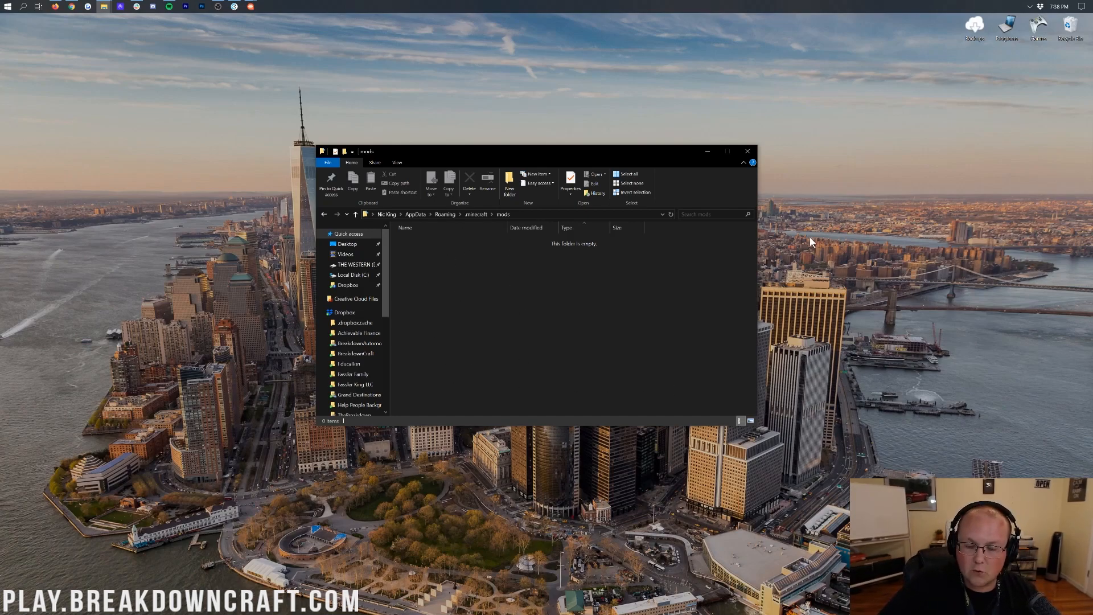
{"action": "mouse_move", "coordinate": [558, 262]}
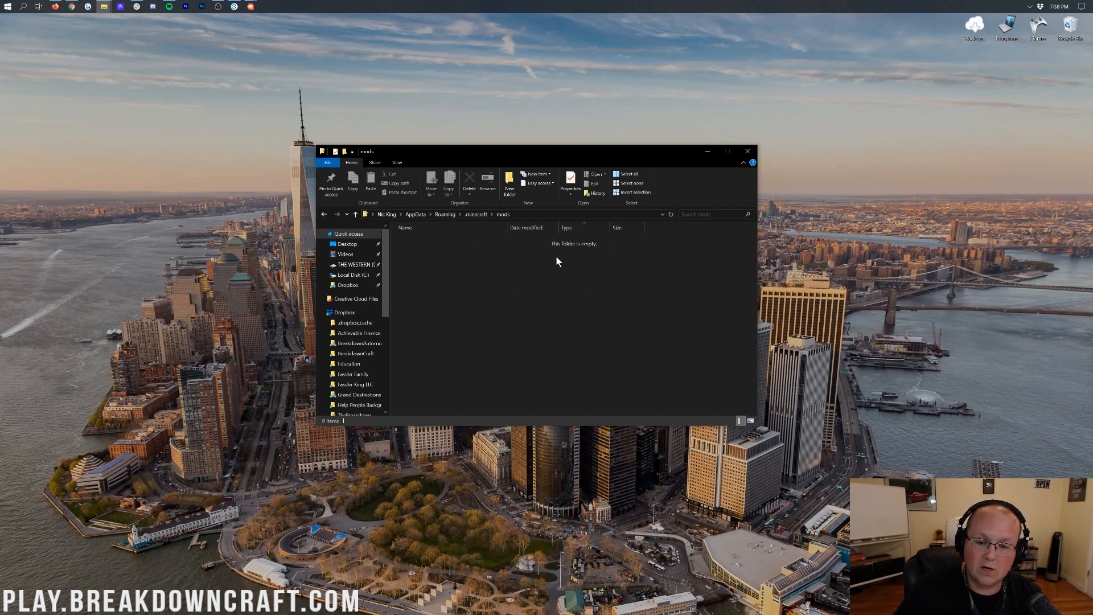
{"action": "mouse_move", "coordinate": [559, 266]}
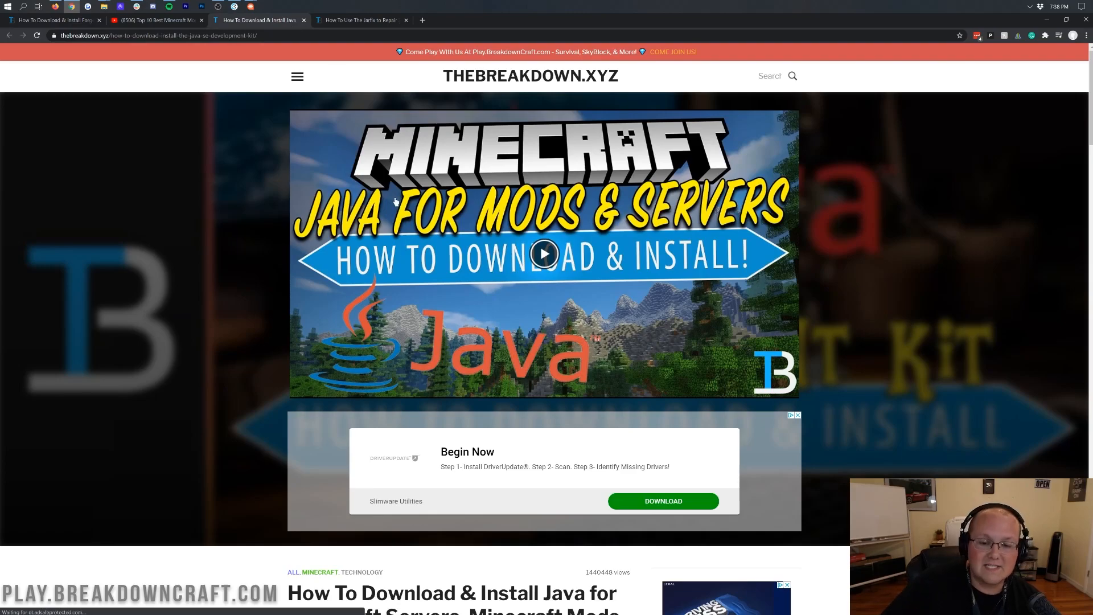
Skim the Java install article, visit the Jarfix repair article, then go to the Forge downloads page
{"action": "scroll", "scroll_direction": "down", "scroll_amount": 3}
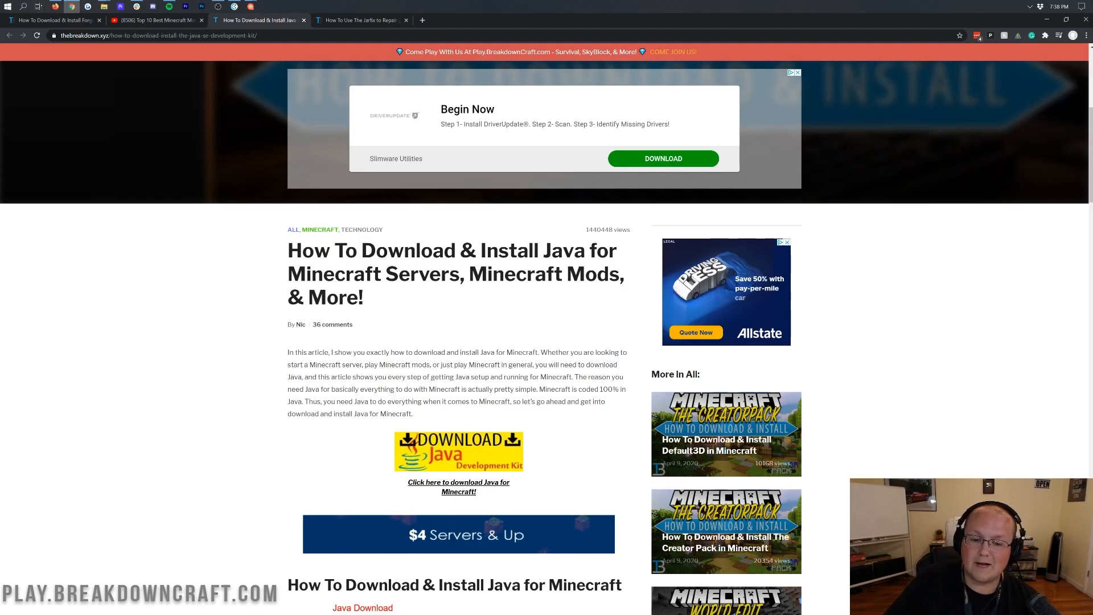
{"action": "scroll", "scroll_direction": "down", "scroll_amount": 3}
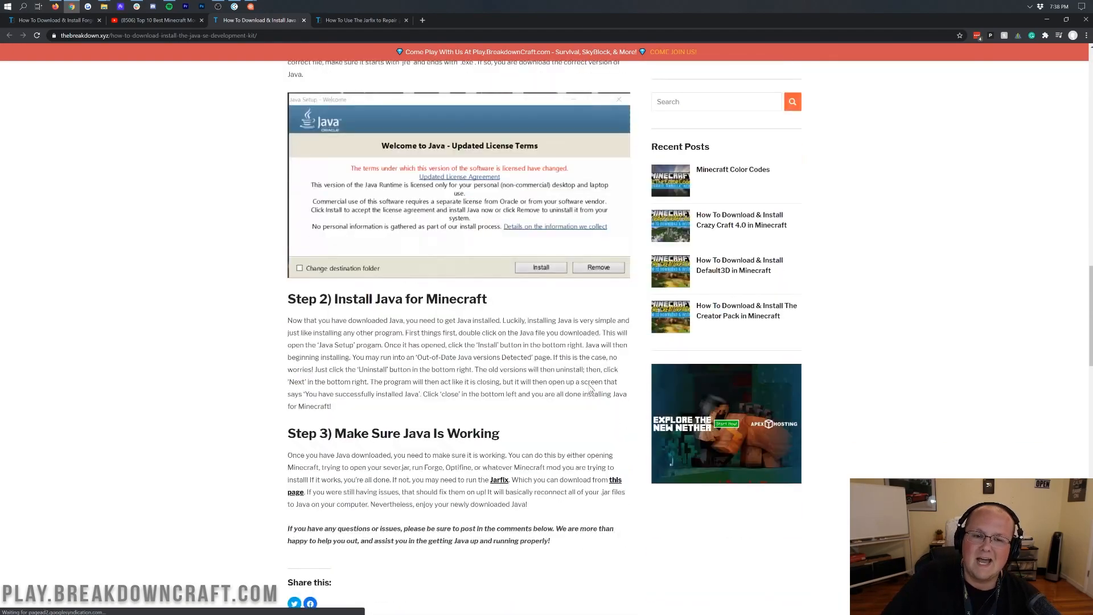
{"action": "scroll", "scroll_direction": "up", "scroll_amount": 3}
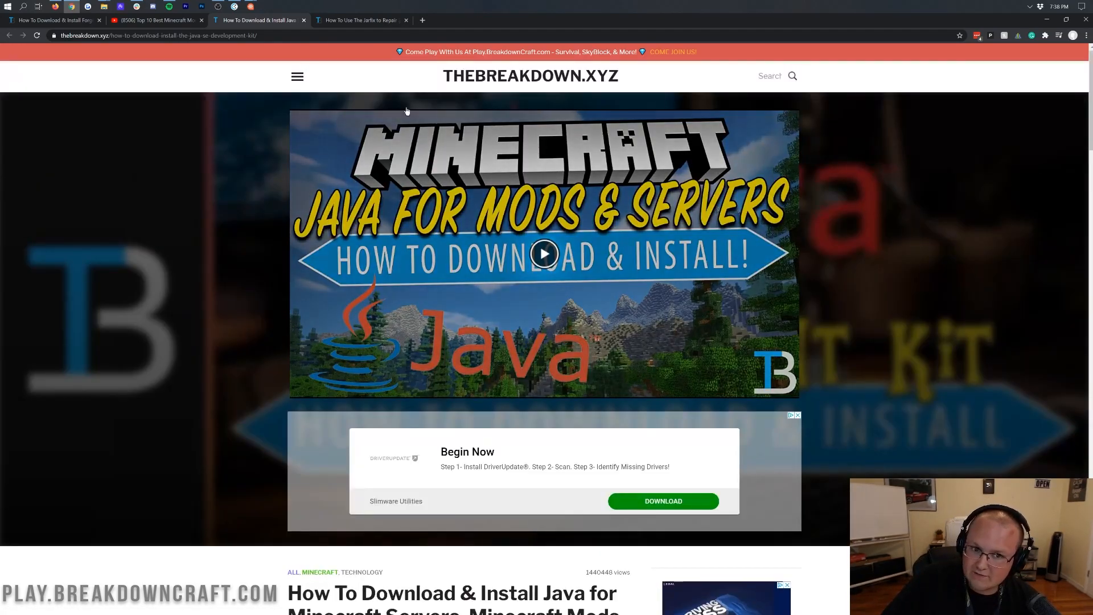
{"action": "left_click", "coordinate": [358, 20]}
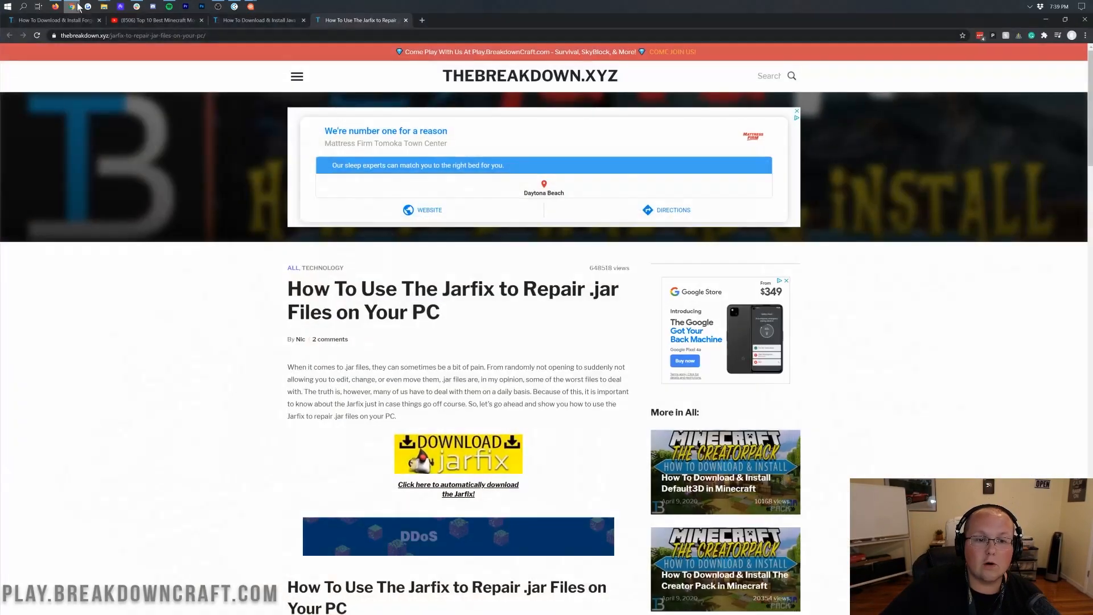
{"action": "left_click", "coordinate": [52, 21]}
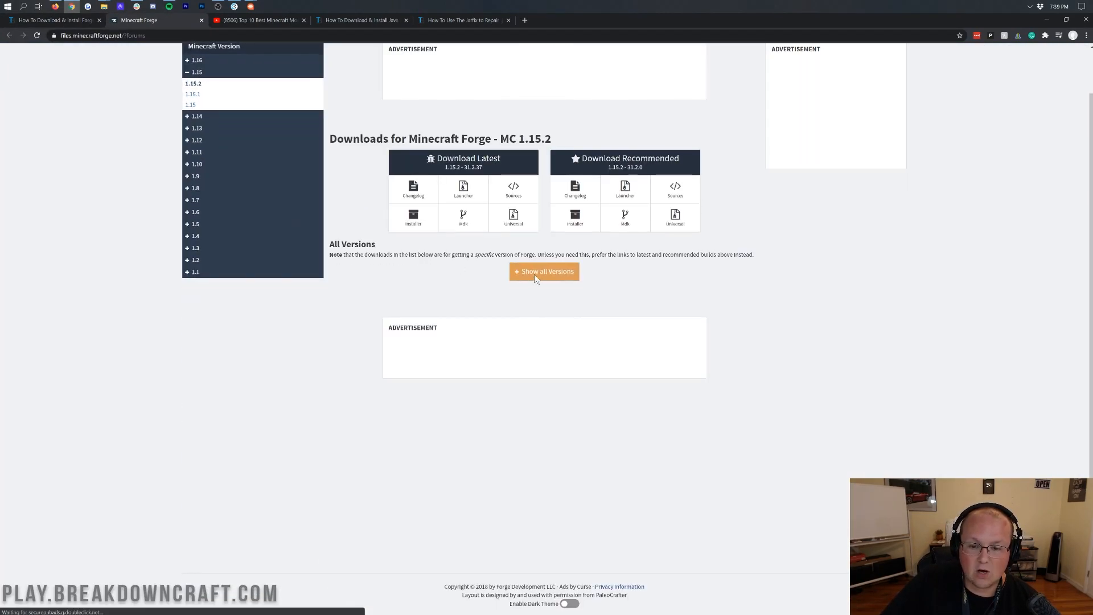
Show all Forge builds for 1.15.2, then switch to Minecraft 1.1 and list its builds
{"action": "left_click", "coordinate": [544, 271]}
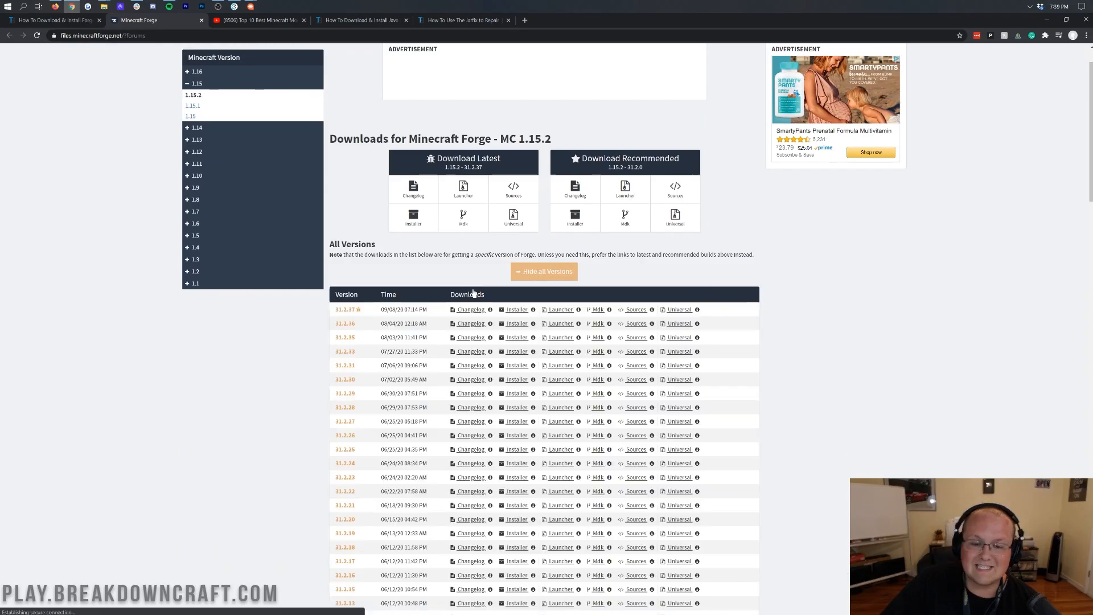
{"action": "scroll", "scroll_direction": "down", "scroll_amount": 3}
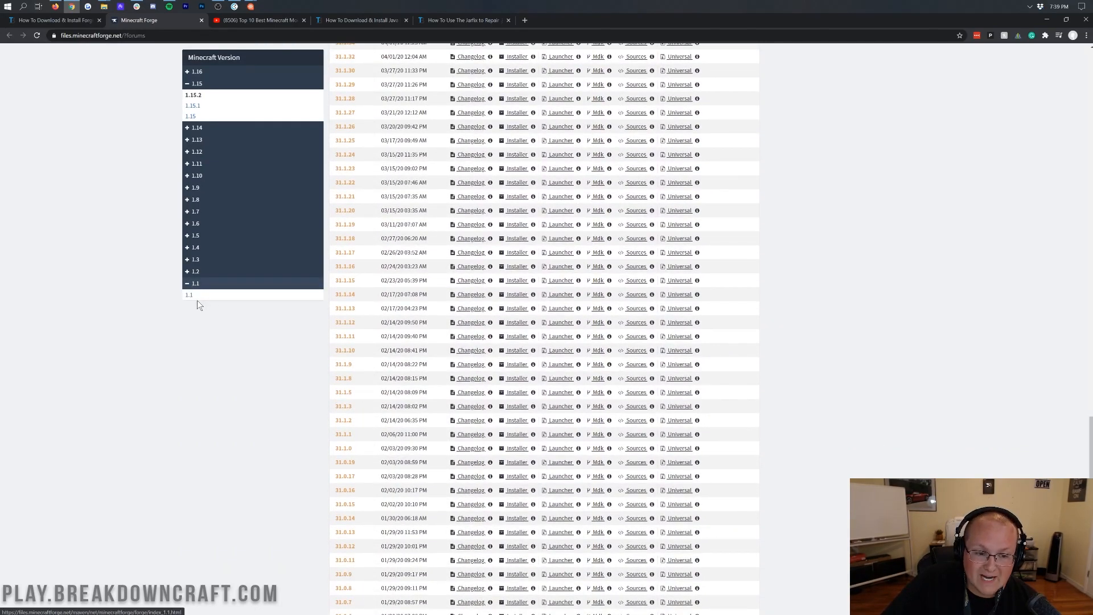
{"action": "left_click", "coordinate": [189, 293]}
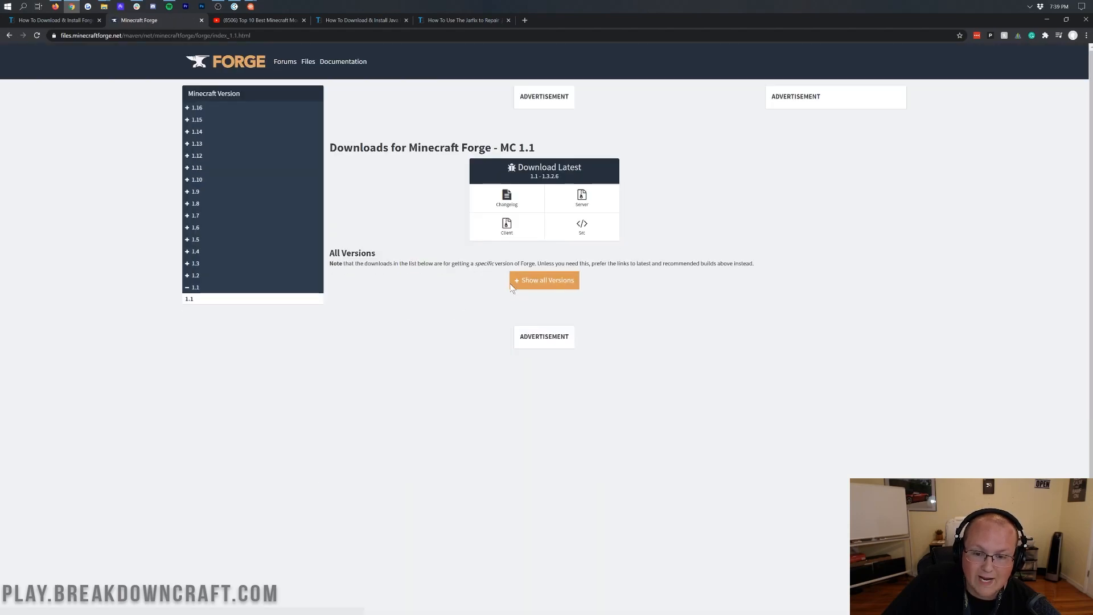
{"action": "left_click", "coordinate": [507, 225]}
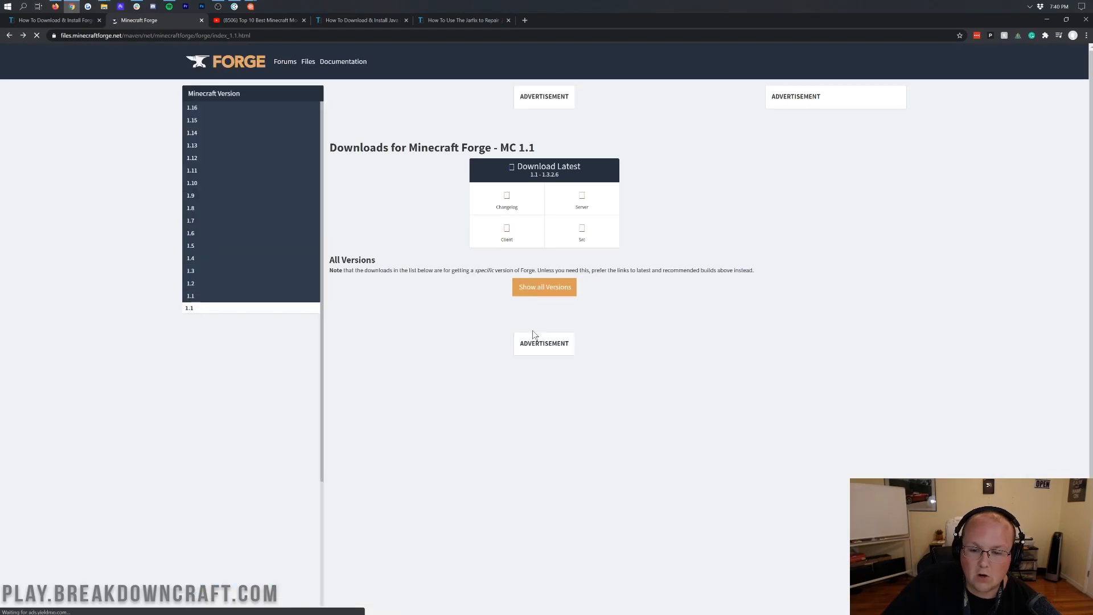
{"action": "left_click", "coordinate": [544, 286]}
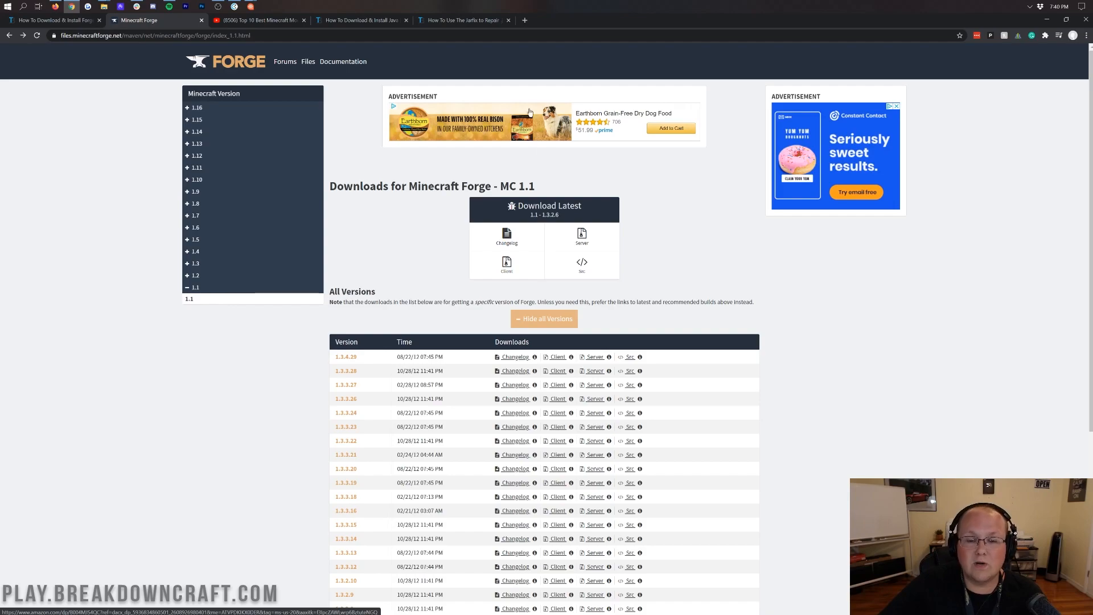
Expand the 1.16 group, choose 1.16.2 and list all its Forge builds
{"action": "left_click", "coordinate": [196, 107]}
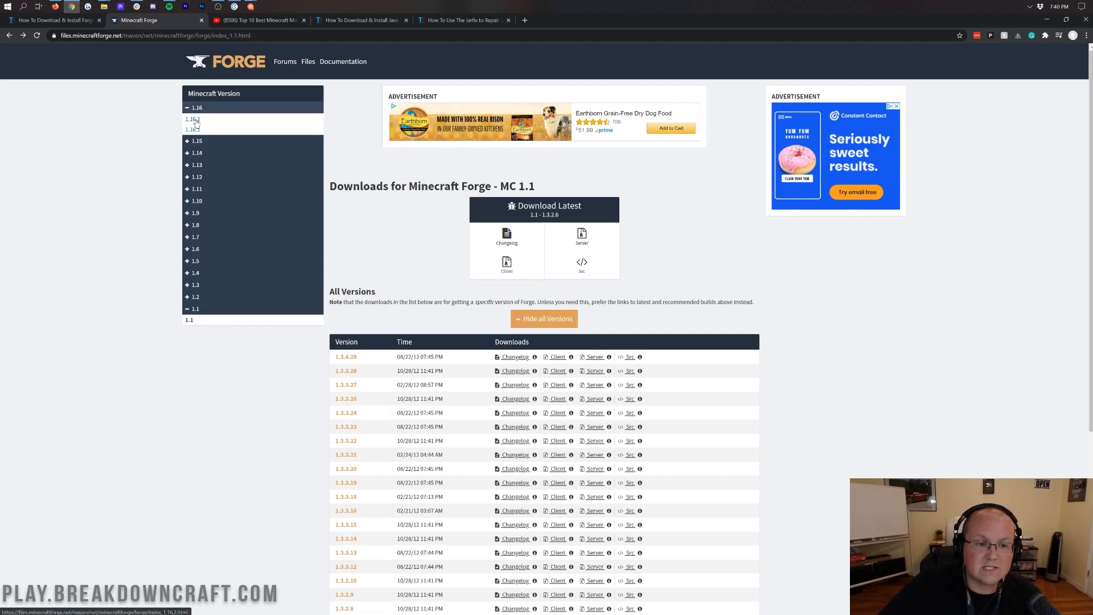
{"action": "left_click", "coordinate": [192, 120]}
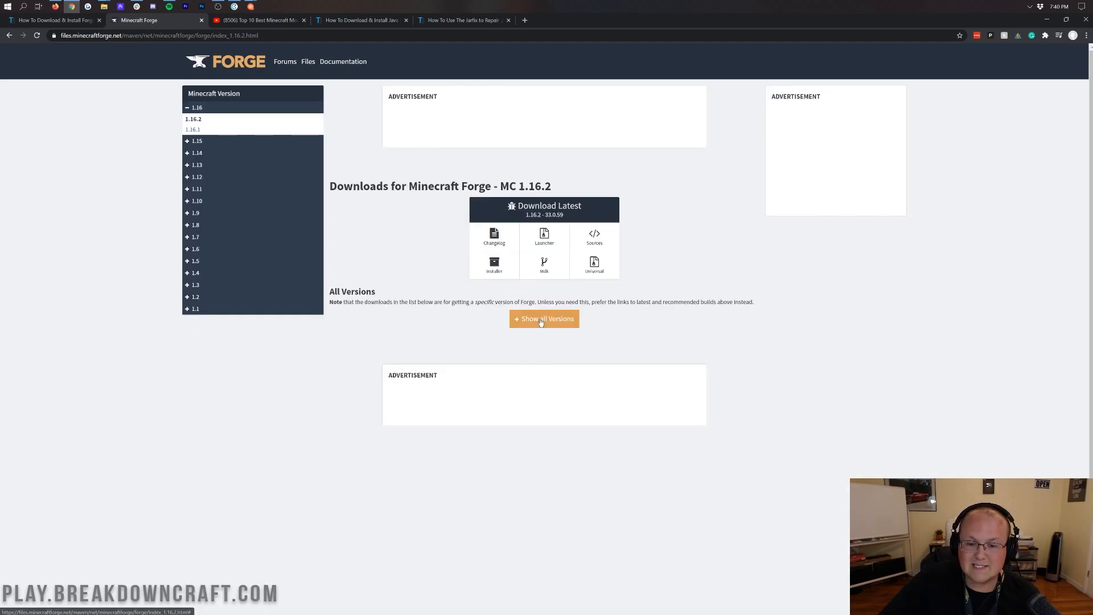
{"action": "left_click", "coordinate": [545, 319]}
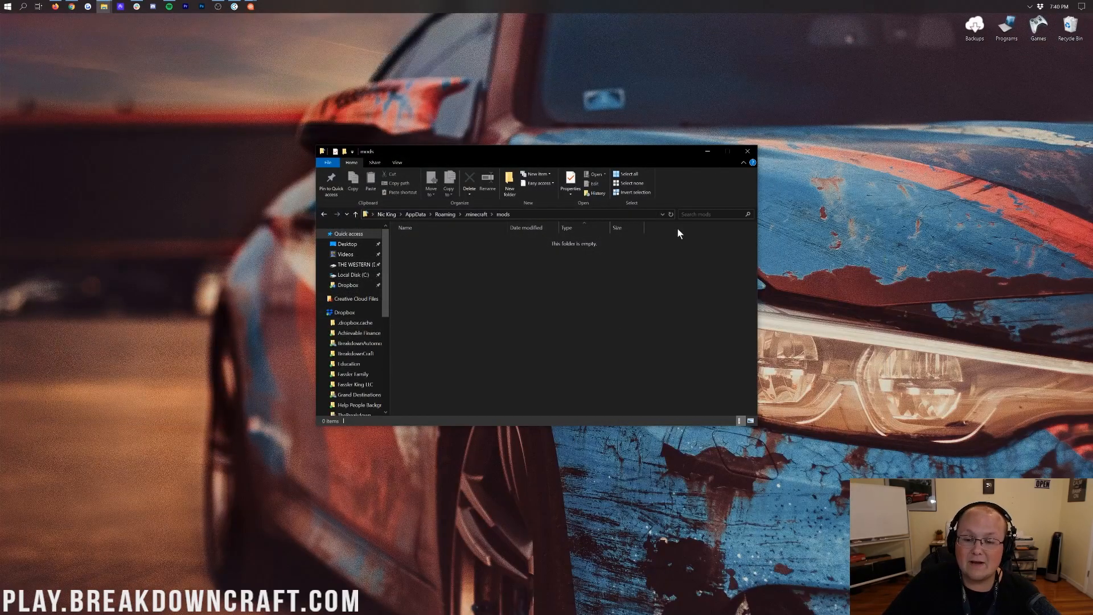
{"action": "mouse_move", "coordinate": [668, 257]}
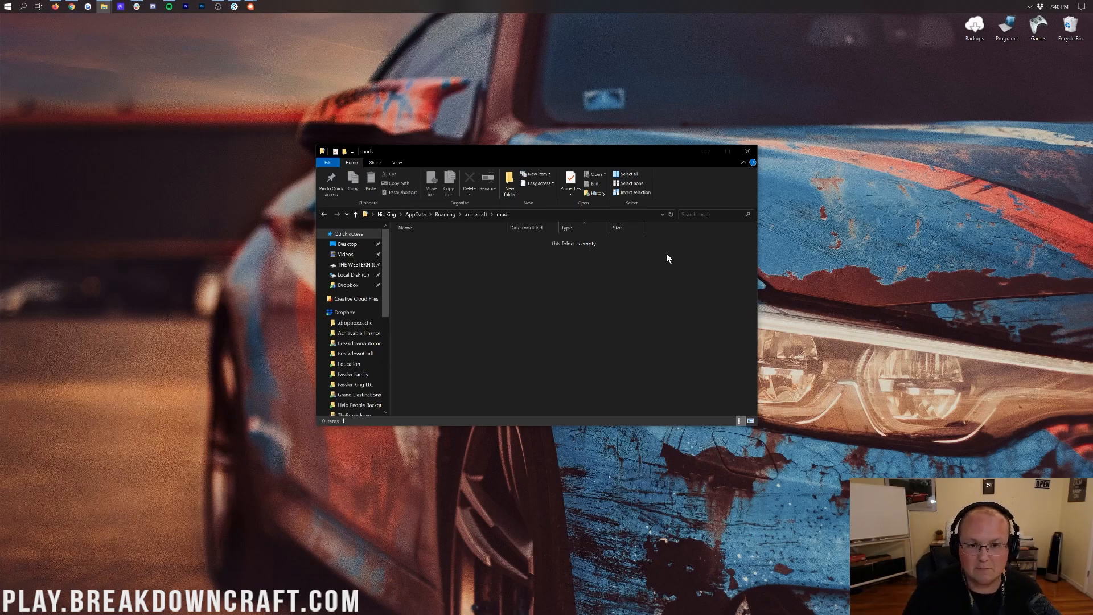
{"action": "mouse_move", "coordinate": [556, 297]}
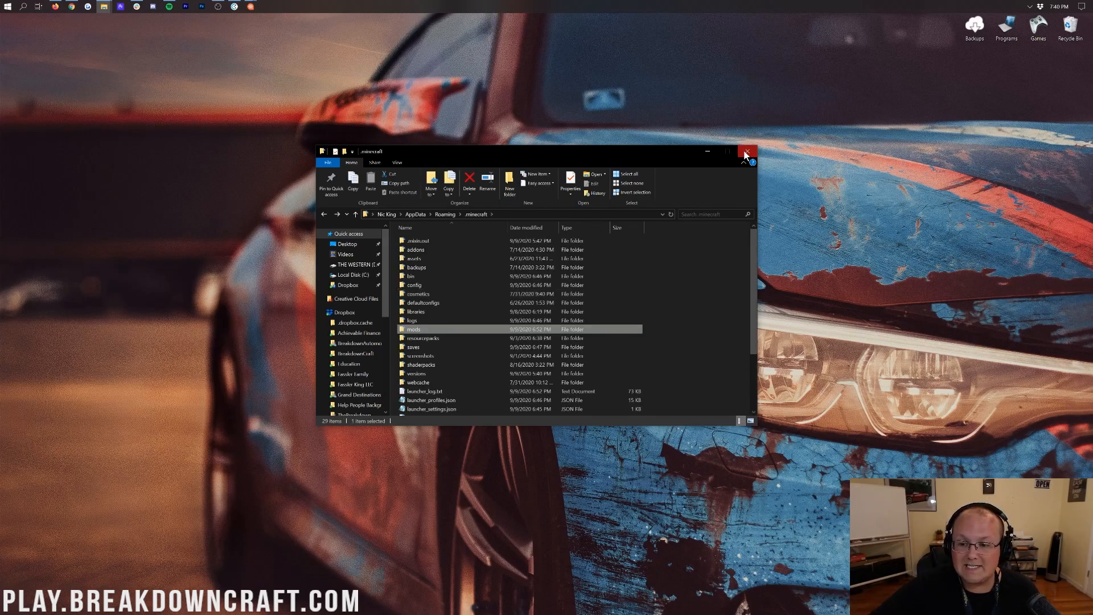
{"action": "left_click", "coordinate": [745, 150]}
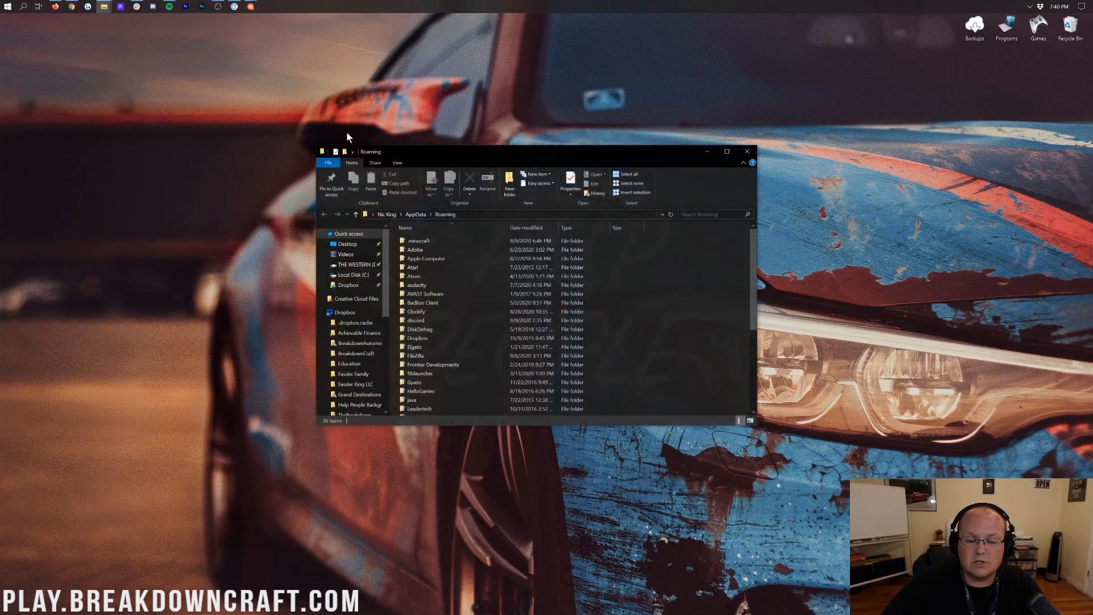
{"action": "left_click", "coordinate": [418, 240]}
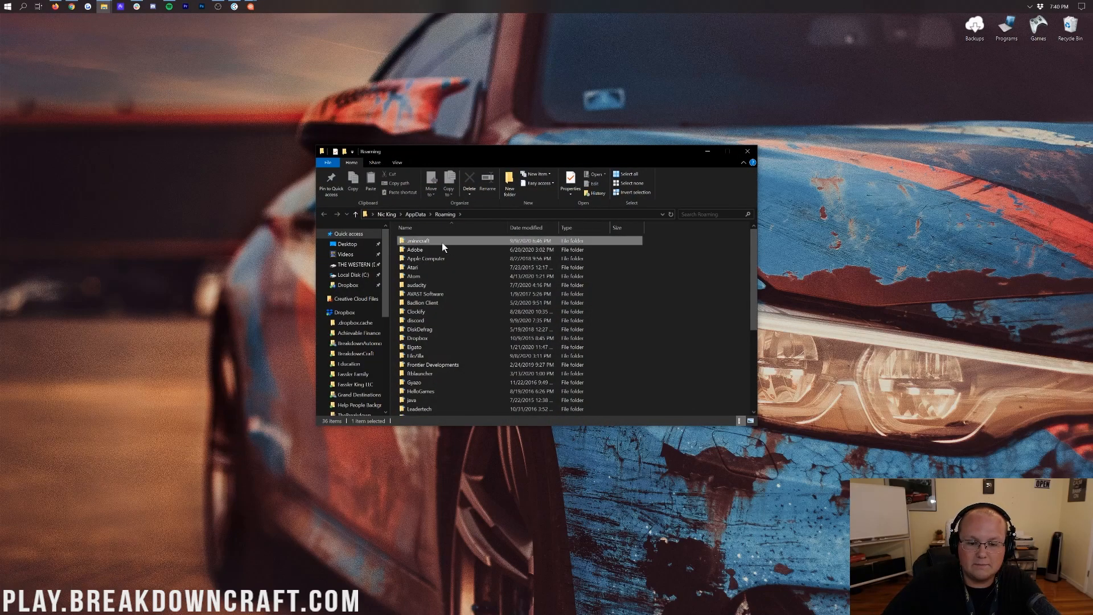
{"action": "double_click", "coordinate": [415, 240]}
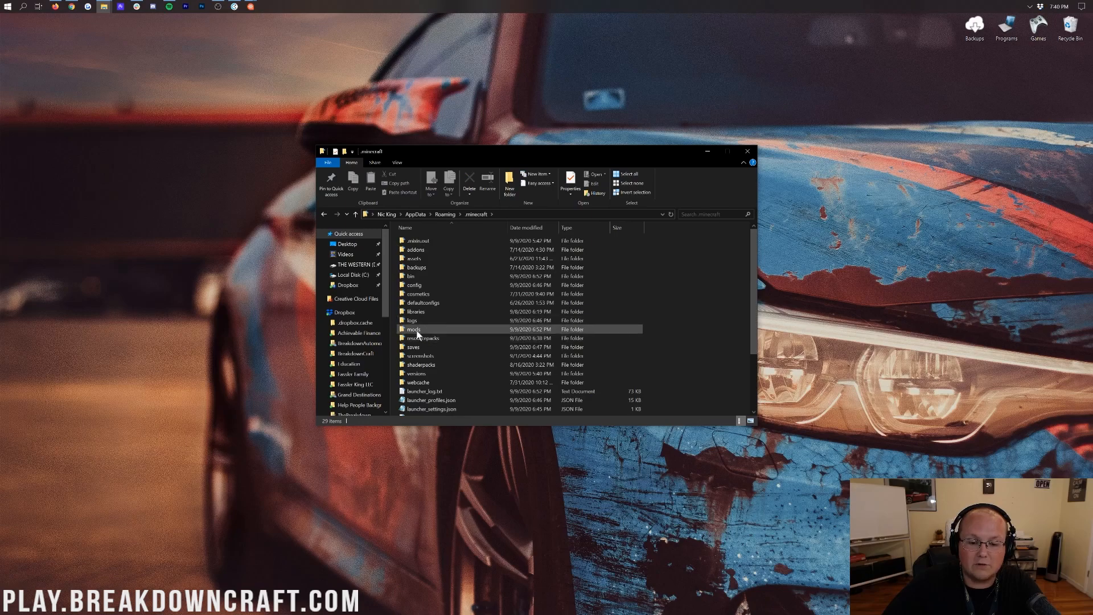
{"action": "double_click", "coordinate": [412, 329]}
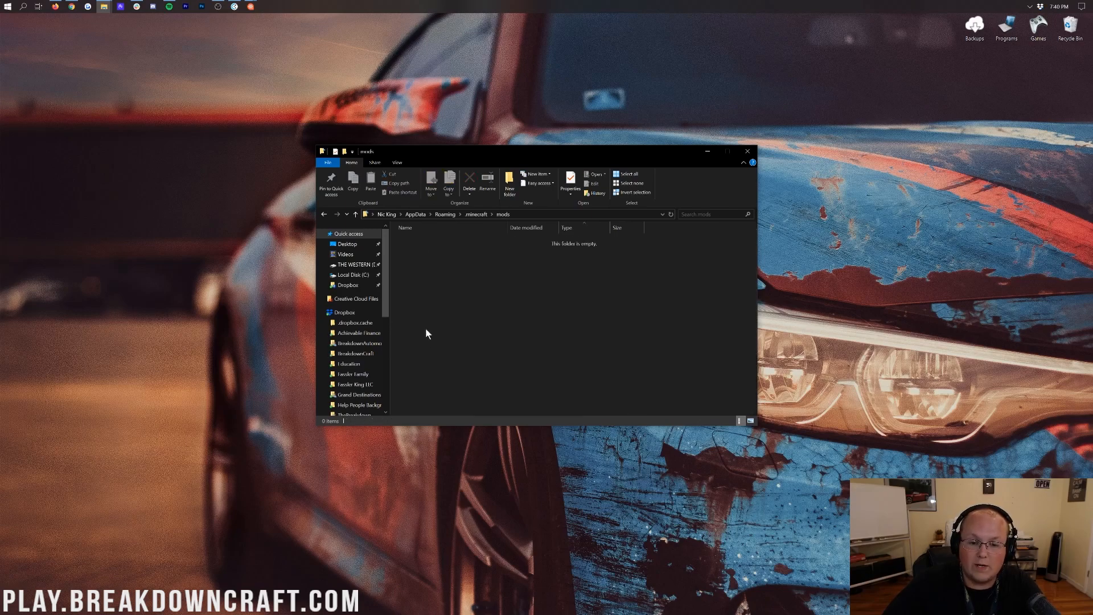